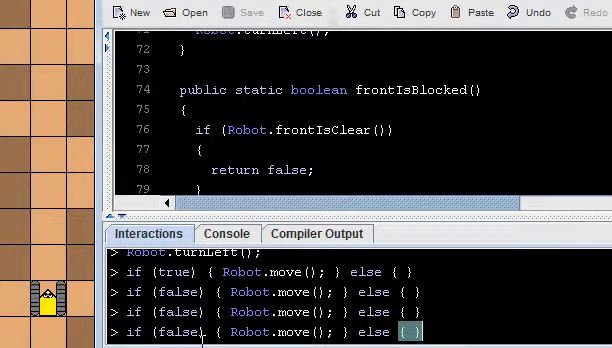
Step: Run if (!false) to move the robot, then evaluate !true and !!false as false
double_click(176, 332)
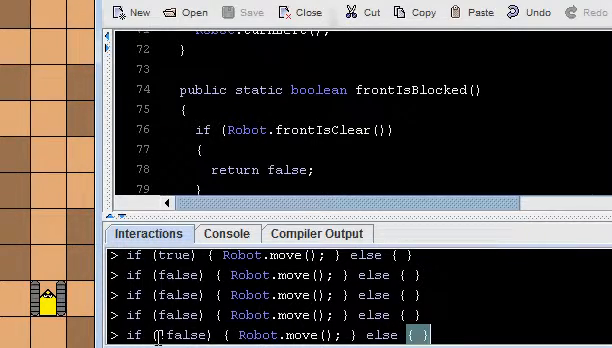
type("!")
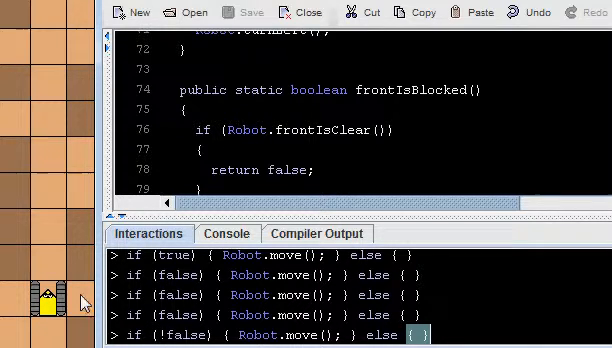
mouse_move(80, 304)
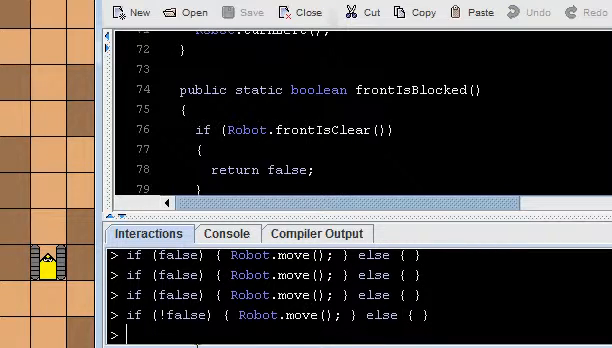
type("!true")
type("!!fa")
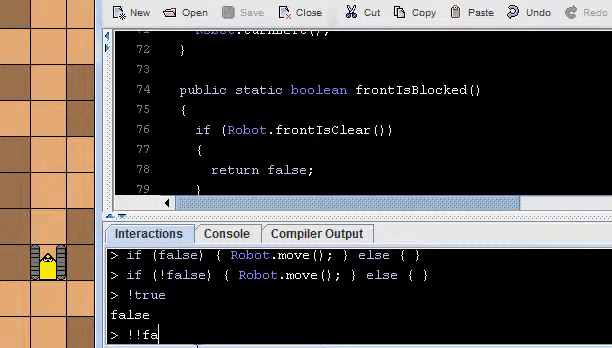
type("lse")
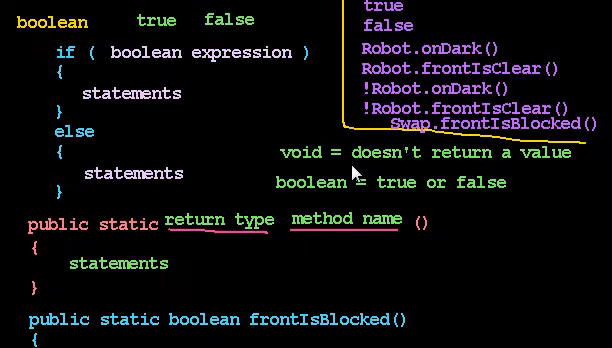
Step: Scroll the slides to the annotated boolean-expression list with Swap.frontIsBlocked()
scroll("down", 3)
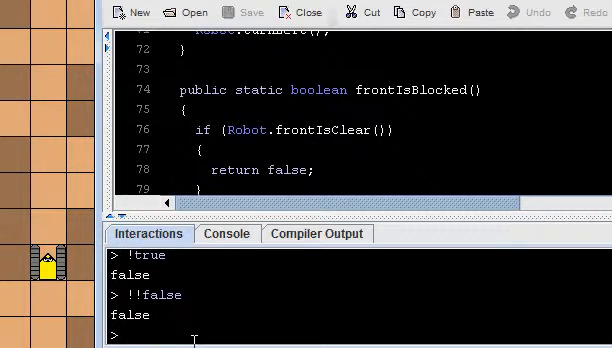
Step: Evaluate Swap.frontIsBlocked() in Interactions, getting false
type("Swap")
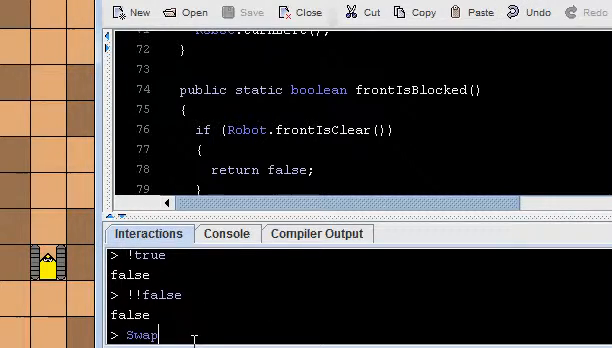
type(".front")
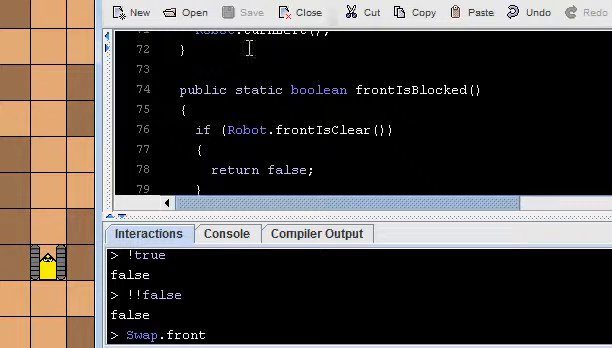
type("IsBlocke")
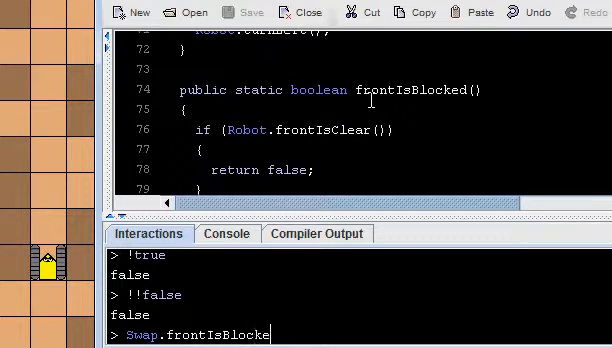
type("d()")
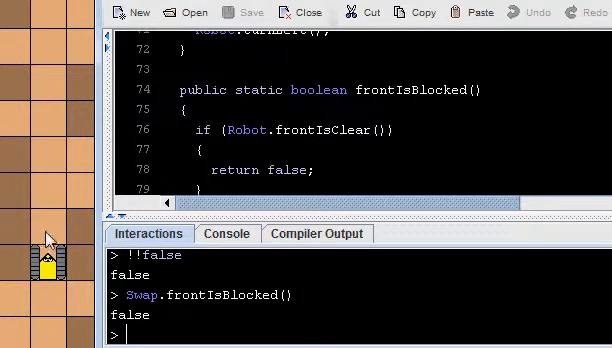
Step: Run if (!Swap.frontIsBlocked()) { Robot.turnLeft(); } so the robot turns left
type("if (")
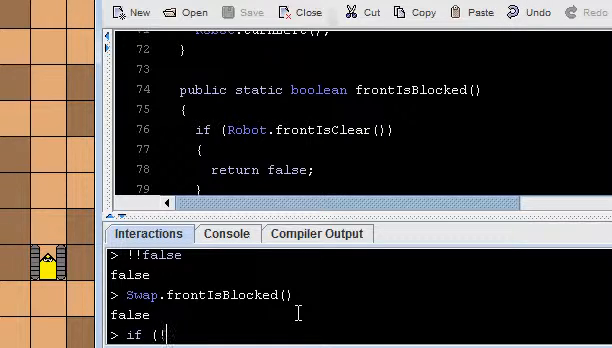
type("!Swap.frontIsBlocked(")
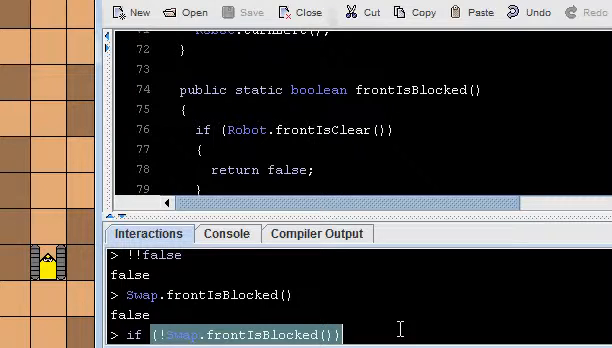
type("{ Robot.turnLeft();")
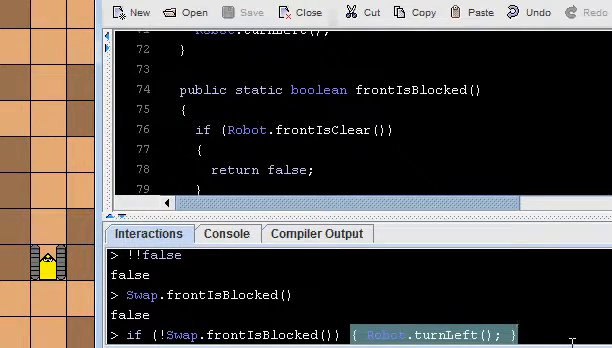
key("Return")
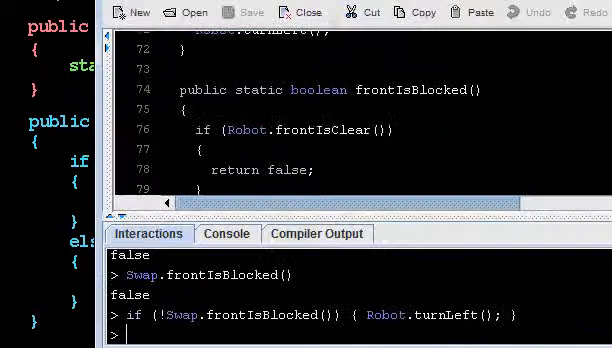
double_click(240, 318)
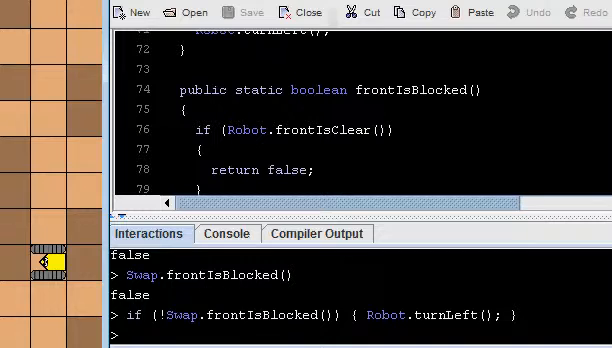
Step: Enter Swap.frontIsBlock in the Interactions pane
type("S")
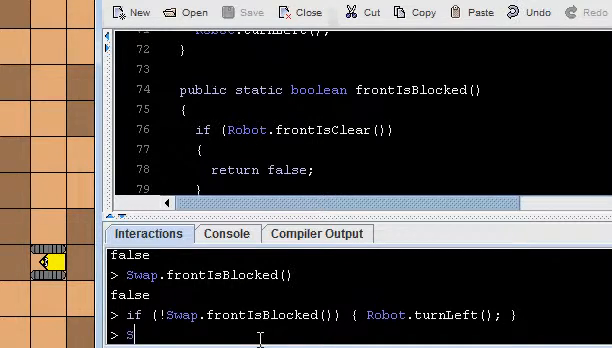
type("wap.front")
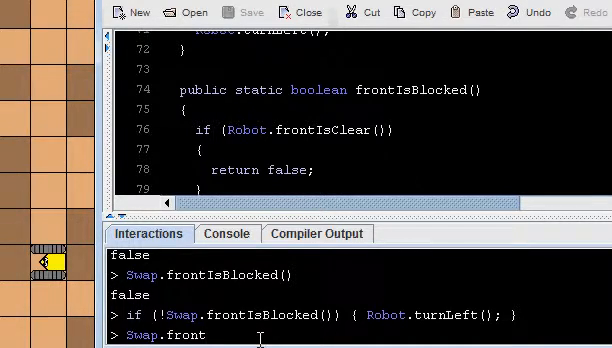
type("IsBlocked();")
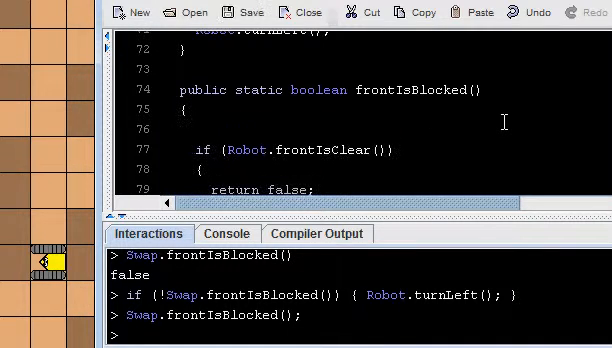
Step: Add Robot.onDark(); as the first line of frontIsBlocked and recompile Swap
type("Robot.onDar")
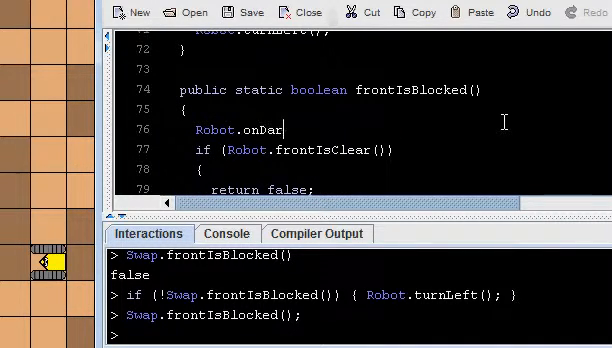
type("k();")
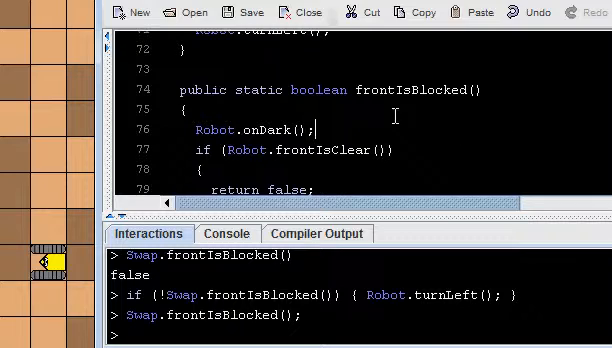
left_click(314, 232)
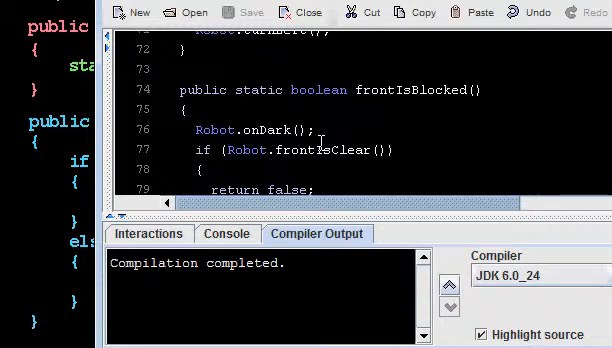
double_click(240, 130)
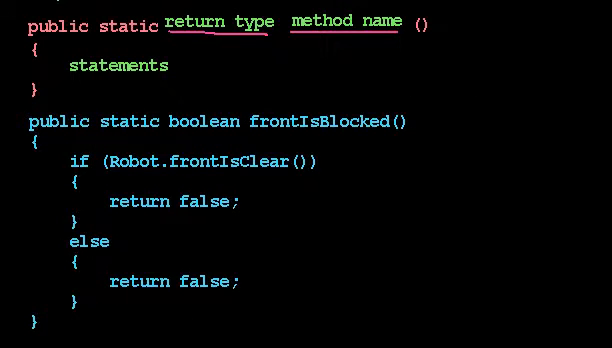
Step: Scroll the slides to the frontIsBlocked outline under the method template
scroll("down", 3)
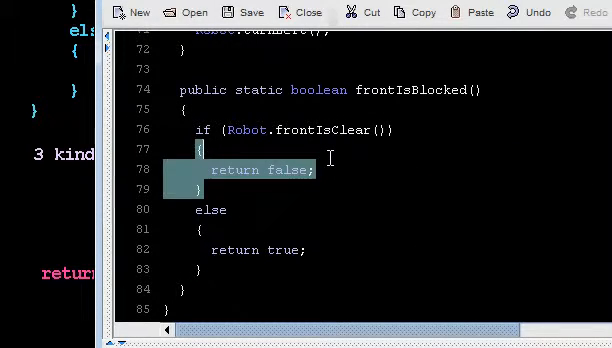
Step: Negate the frontIsClear check and flip the returns to true then false
left_click(330, 160)
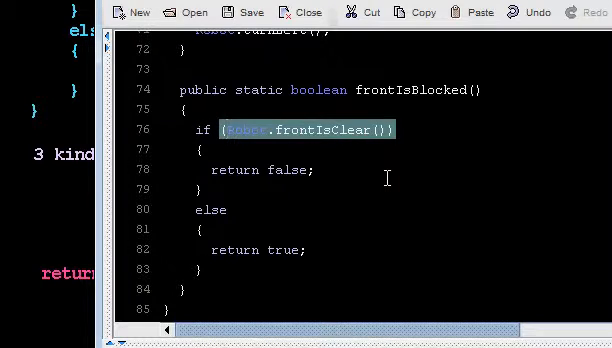
mouse_move(420, 160)
type("!")
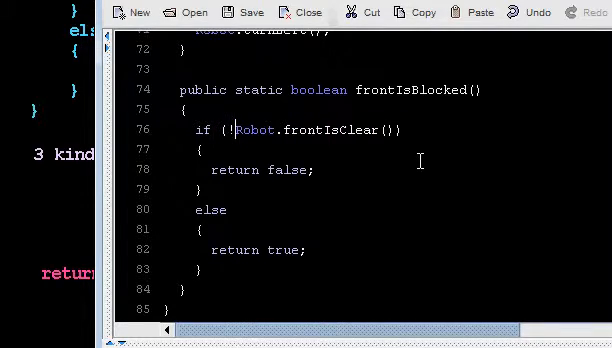
double_click(250, 168)
type("tru")
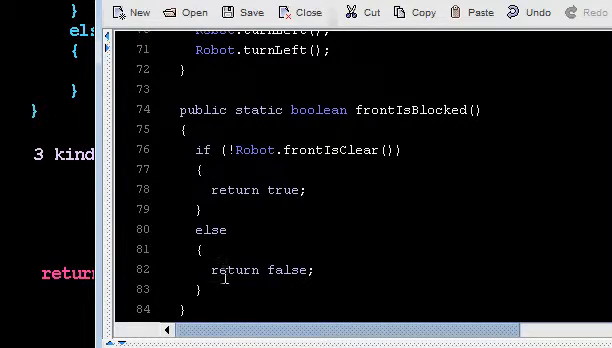
mouse_move(388, 250)
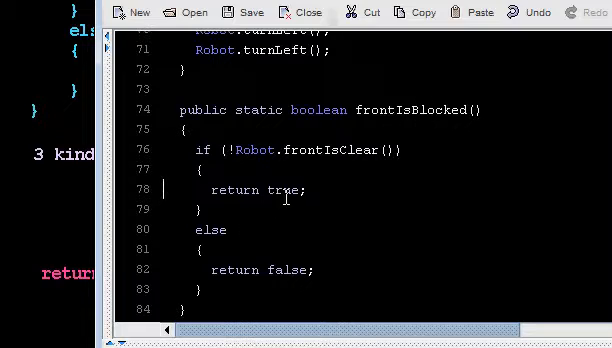
mouse_move(444, 162)
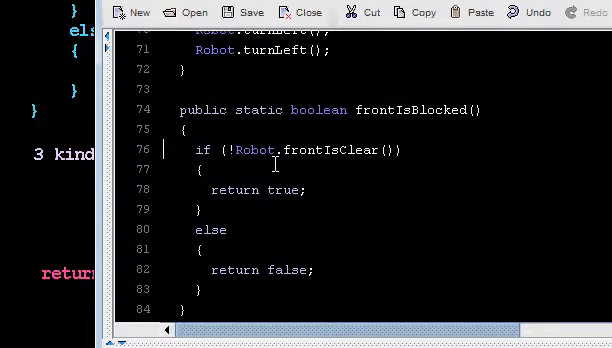
double_click(232, 150)
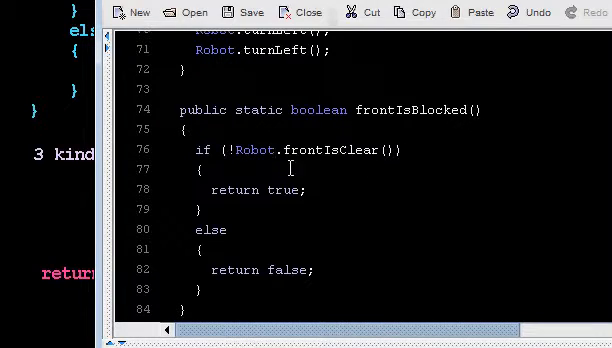
double_click(248, 150)
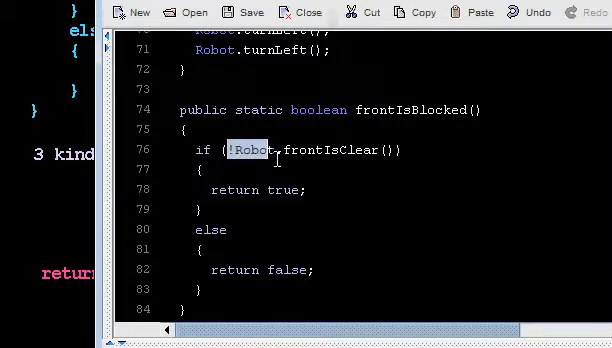
left_click_drag(236, 150, 396, 150)
type("if (false) { Robot.move(); } else { ")
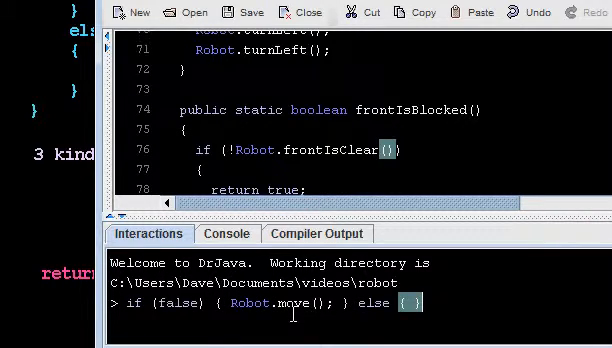
Step: Run Robot.load("swap1.txt") and scroll the editor to frontIsBlocked
type("Swap.frontIsBlocked()")
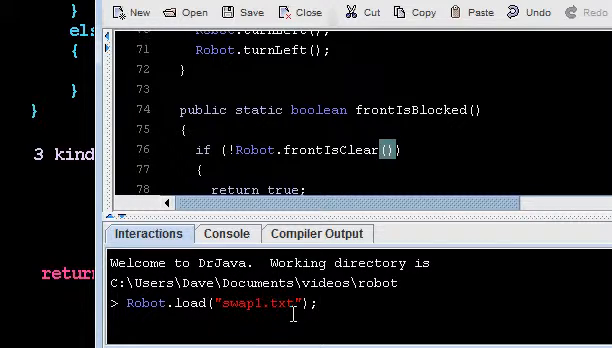
key("Return")
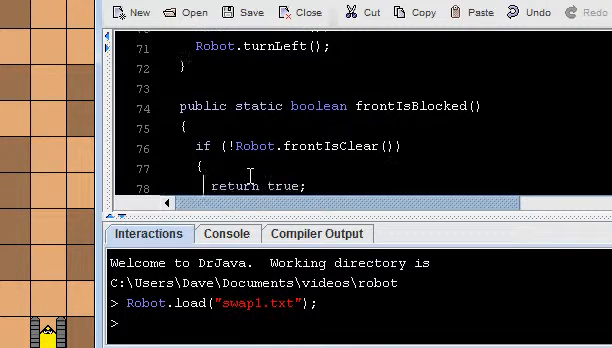
scroll("down", 3)
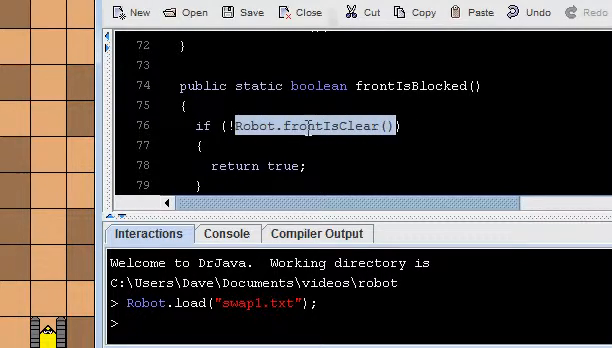
left_click(372, 126)
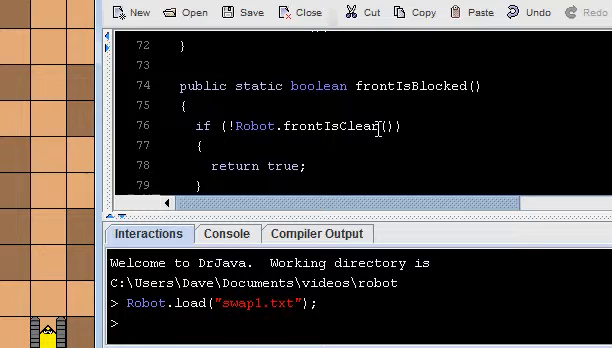
scroll("down", 3)
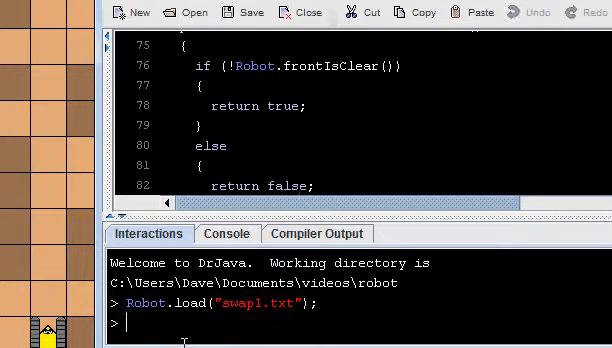
Step: Run Robot.turnLeft(); twice so the robot turns left two times
type("Robot.turnLeft()")
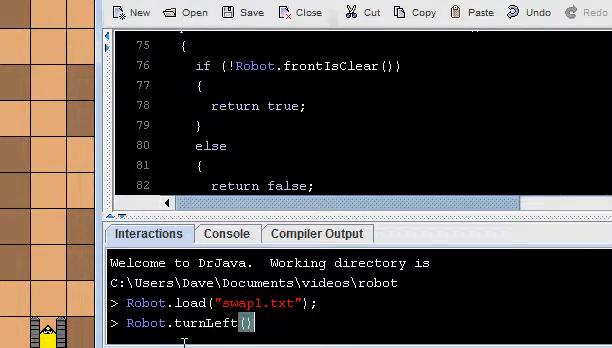
key("Return")
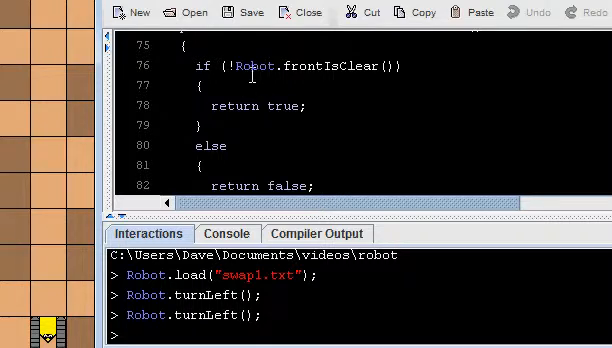
mouse_move(348, 76)
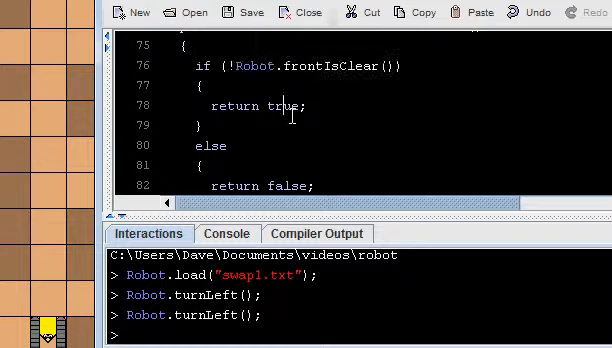
double_click(300, 66)
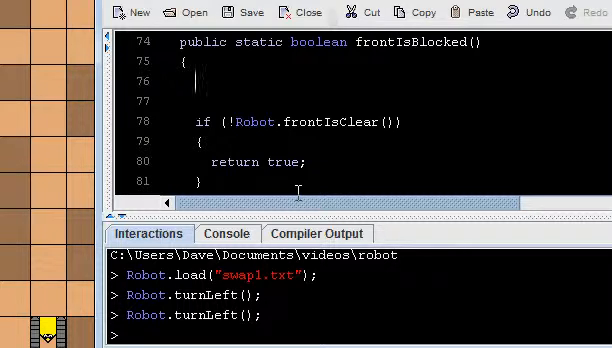
Step: Write return !Robot.frontIsClear(); as the whole body of frontIsBlocked
type("return")
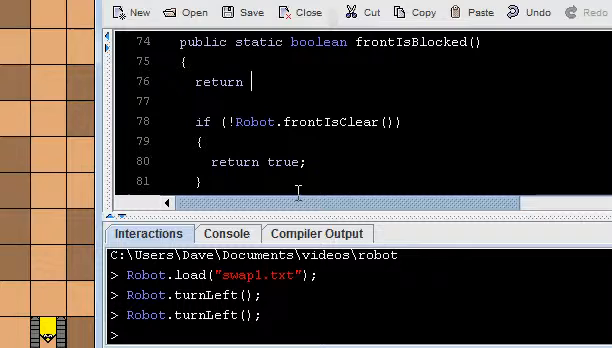
type("!Robot.")
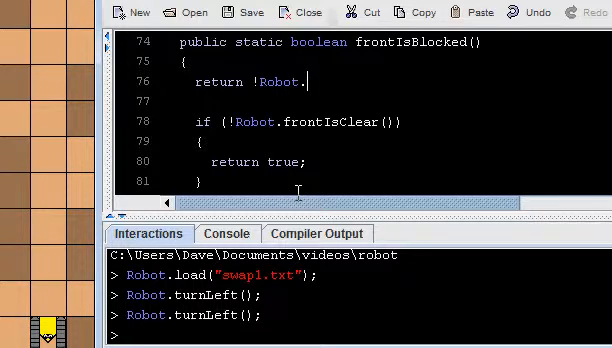
type("frontIsClear(")
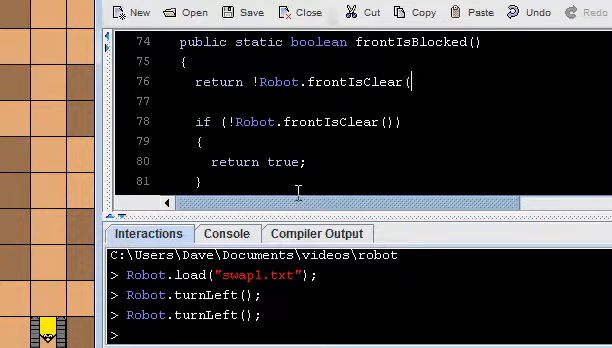
type(");")
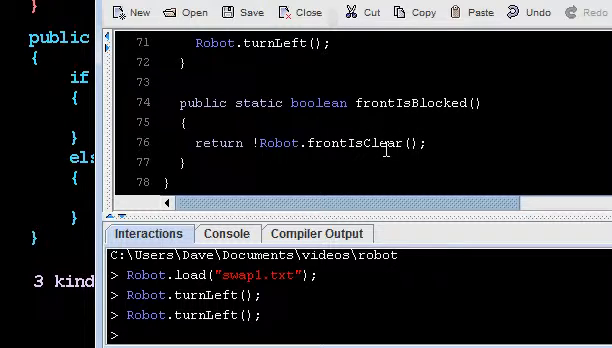
mouse_move(214, 104)
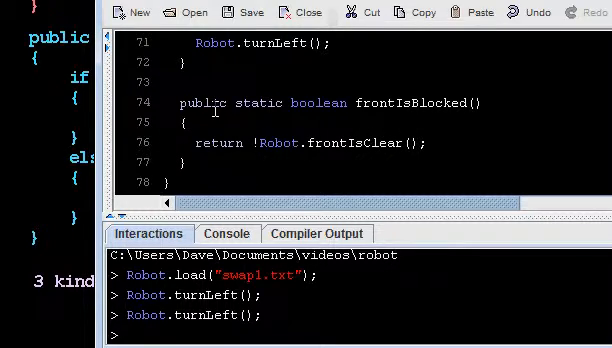
mouse_move(540, 108)
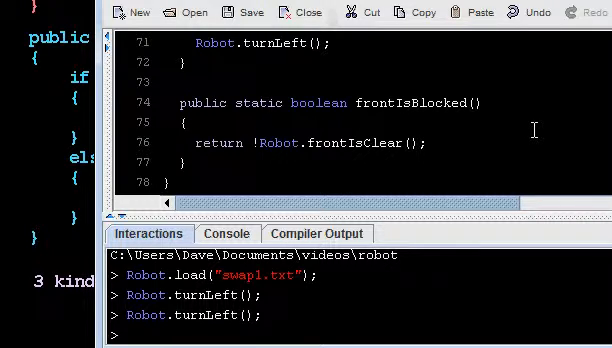
mouse_move(438, 170)
type("public static")
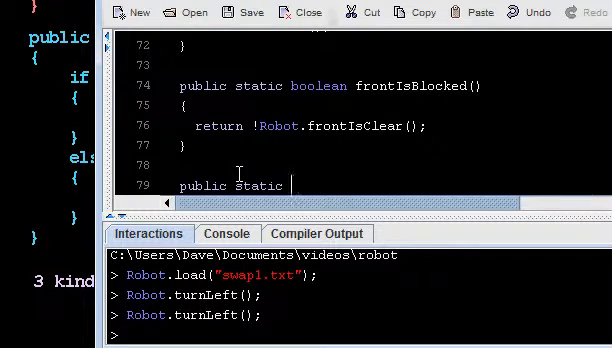
Step: Declare public static boolean leftIsDark() with empty braces, fixing a typo
type("boolean")
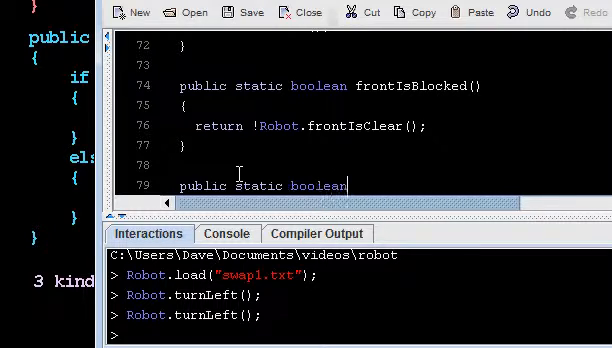
type("left")
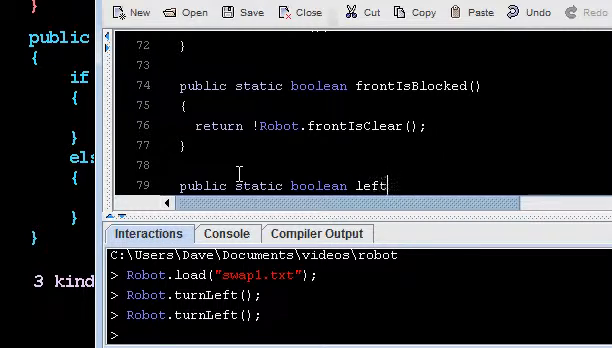
type("IsDark()")
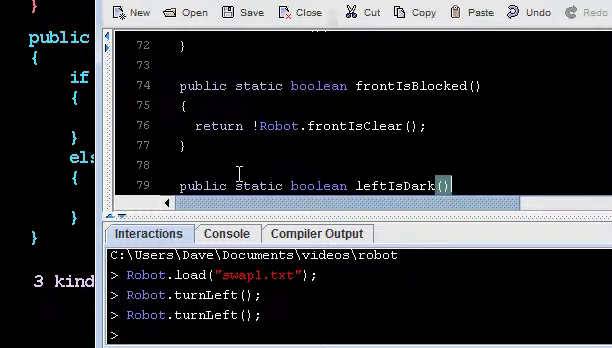
scroll("down", 3)
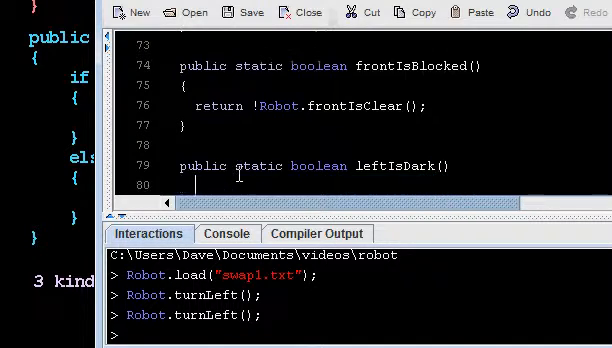
key("BackSpace")
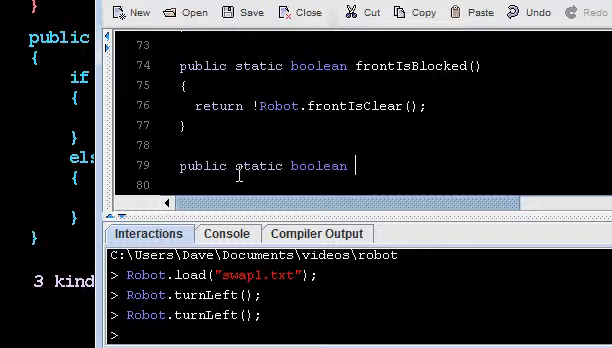
type("fr")
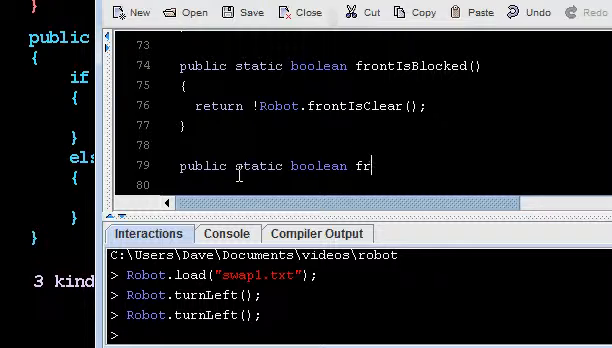
key("backspace")
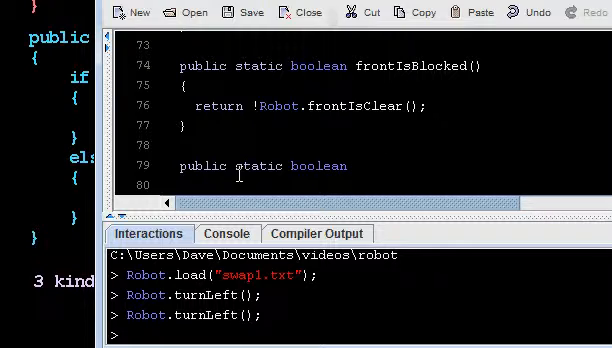
type("leftIsDark(")
type("Robot.turnLeft();")
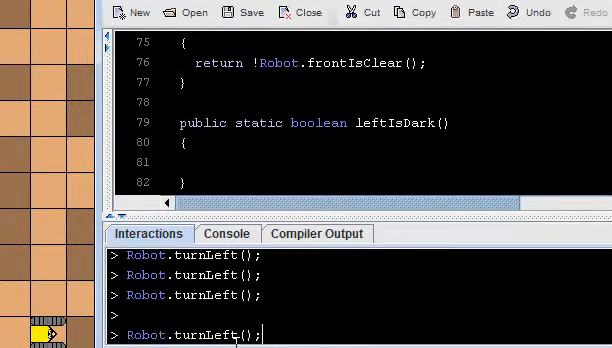
Step: Turn the robot left again, review slideLeft, and start leftIsDark with a Swap.slideLeft() call
key("Return")
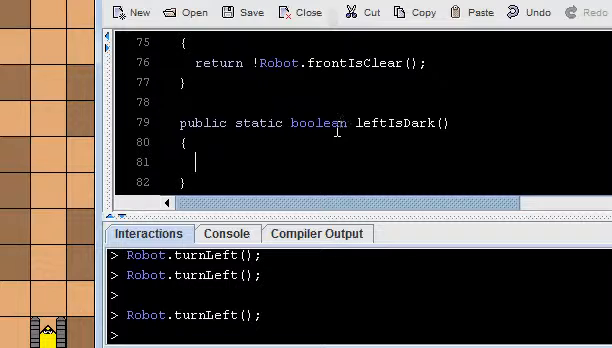
scroll("up", 3)
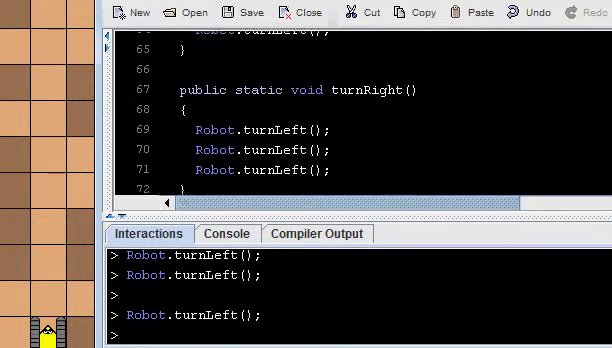
scroll("up", 3)
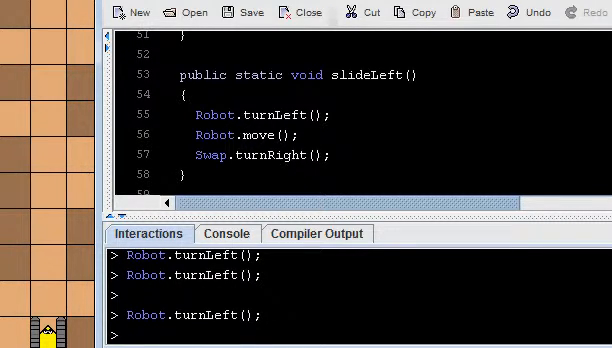
scroll("down", 3)
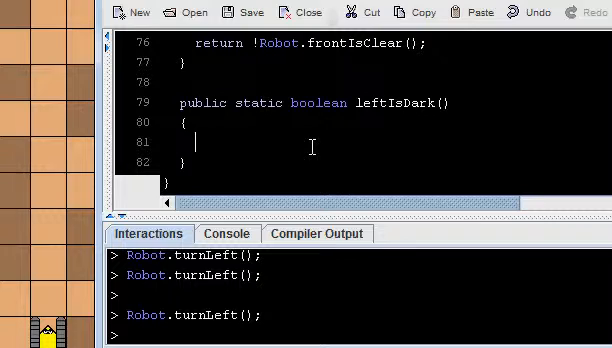
type("slideLef")
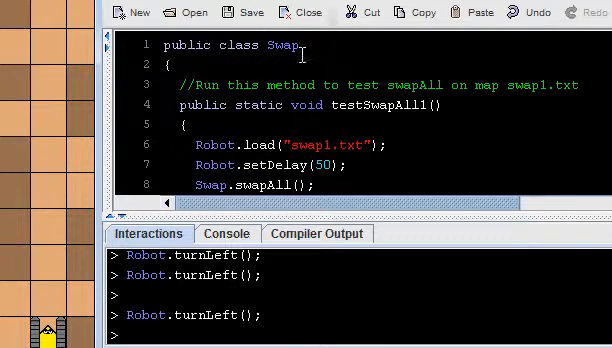
scroll("down", 3)
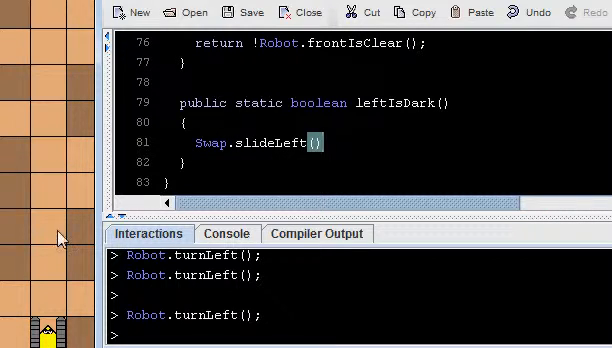
Step: Write if (Robot.onDark()) { return true; } else { return false; } in leftIsDark
type("if (R")
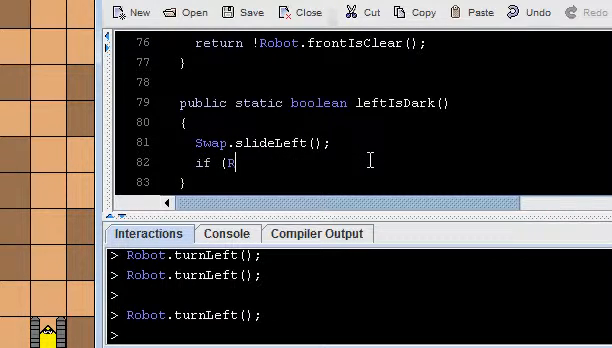
type("obot.onDark())")
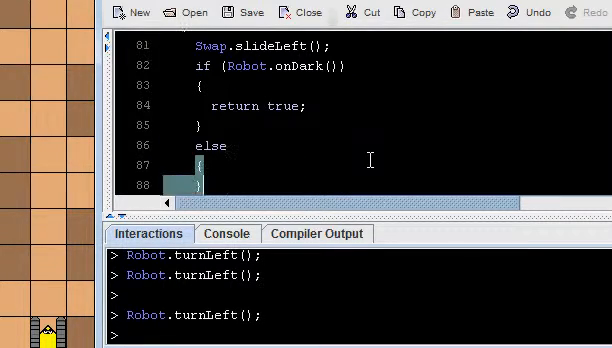
type("return false;")
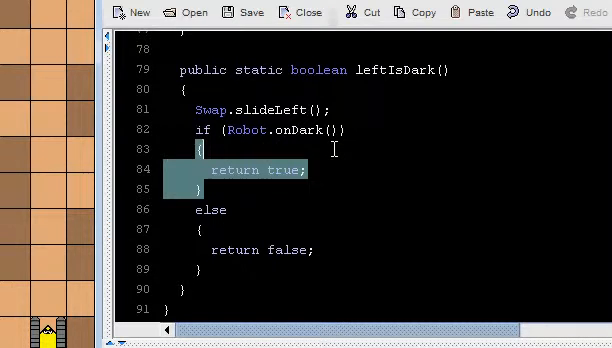
Step: Review the true/false branches and remove the trial return line, then compile
left_click(336, 148)
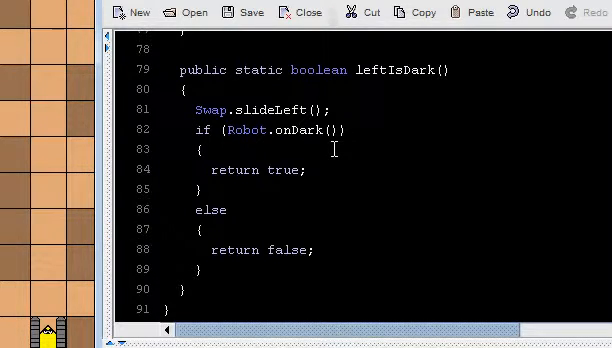
double_click(272, 130)
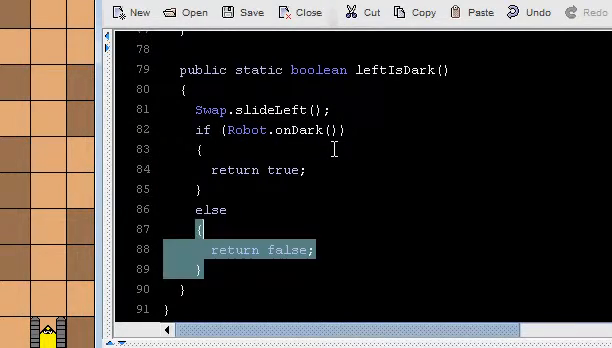
type("return Robot.onDark();")
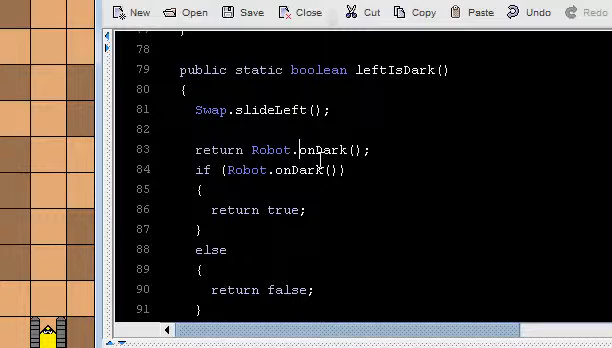
left_click_drag(190, 110, 376, 148)
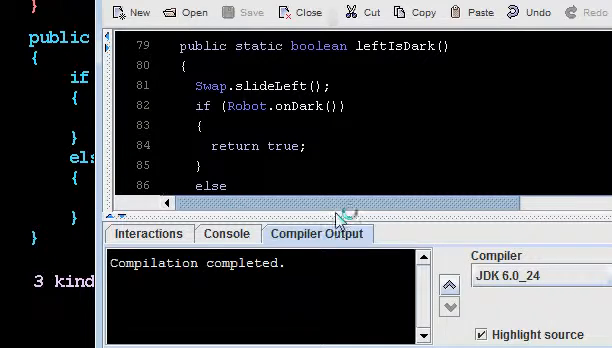
Step: Run Robot.load("swap1.txt"); in the Interactions pane to reload the world
left_click(148, 232)
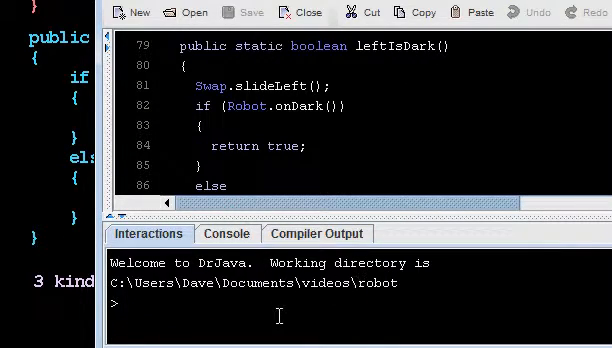
type("Robot.load(\"swap1.txt\");")
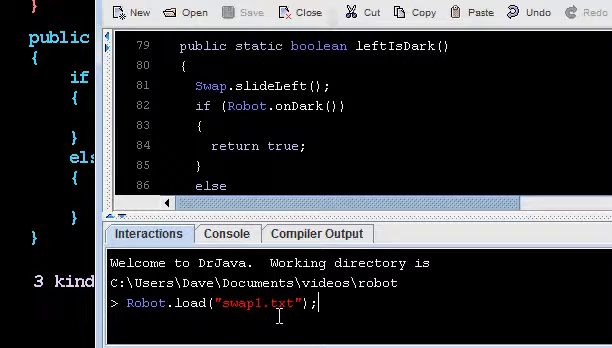
key("Return")
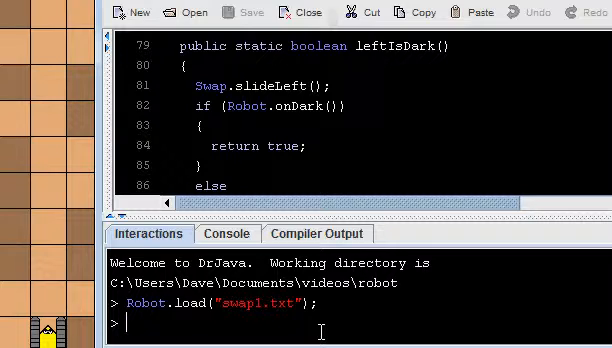
Step: Evaluate Robot.onDark() in Interactions, which reports false for the current square
type("Swap.")
type("Robot.")
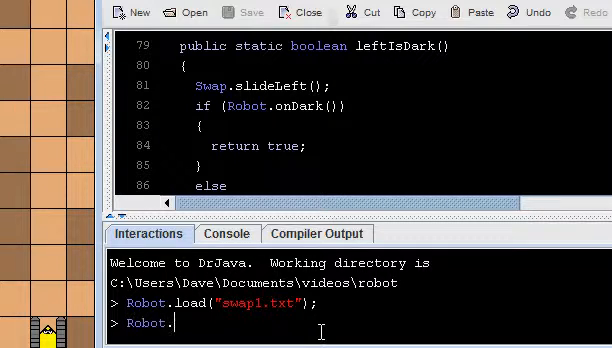
type("onDark")
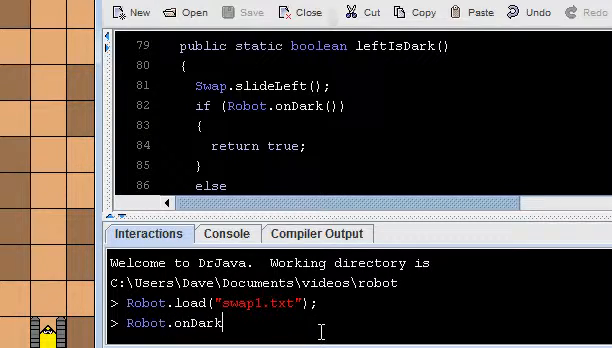
type("()")
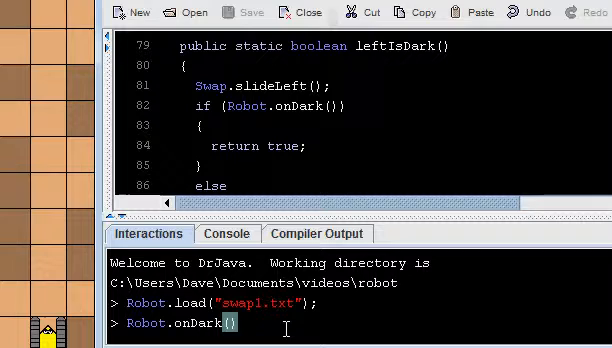
type(";")
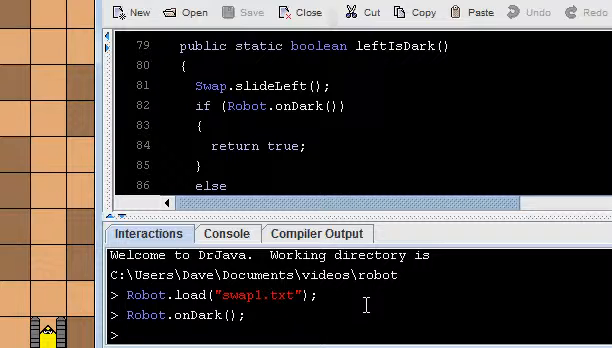
type("Robot.onDark()")
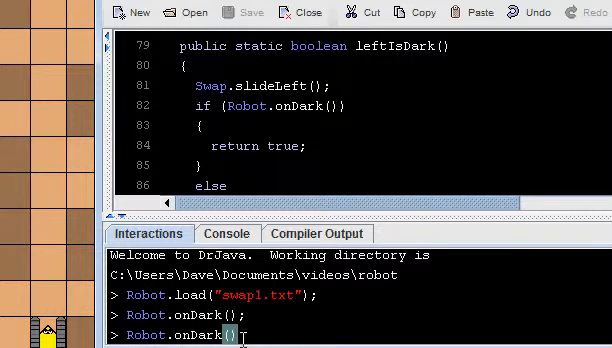
key("Return")
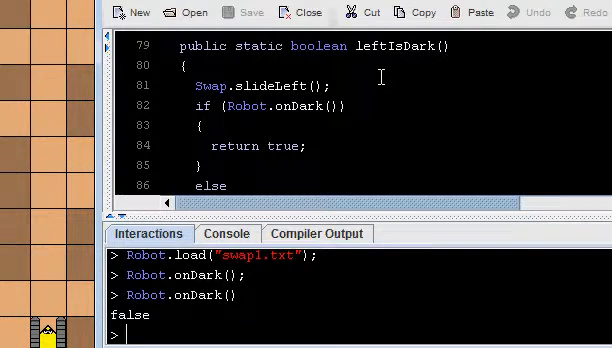
Step: Evaluate Swap.leftIsDark() in Interactions, which returns false
type("Swap.")
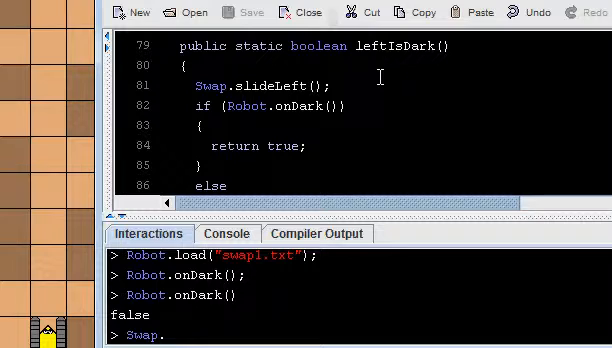
type(".leftIsDark")
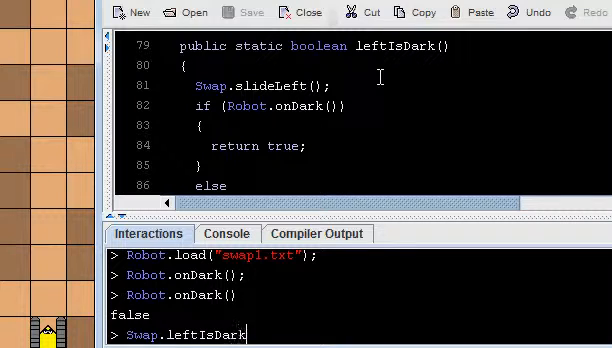
type("()")
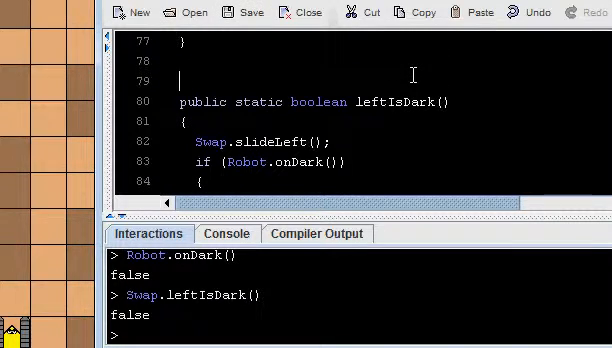
Step: Write the comment //after: no side effect on the line above leftIsDark
type("//")
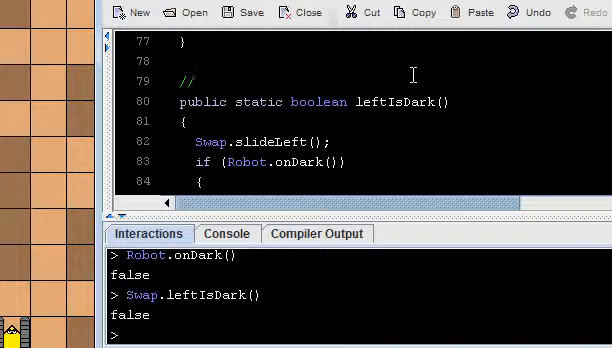
type("afte")
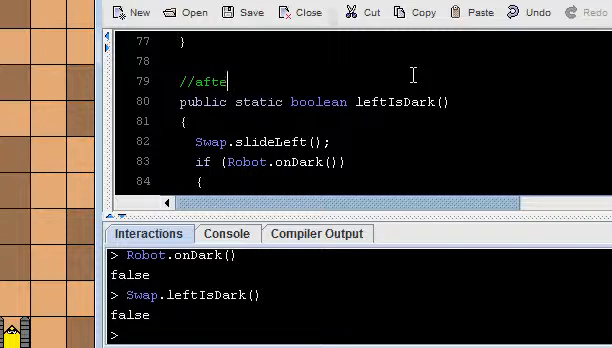
type("r:  s")
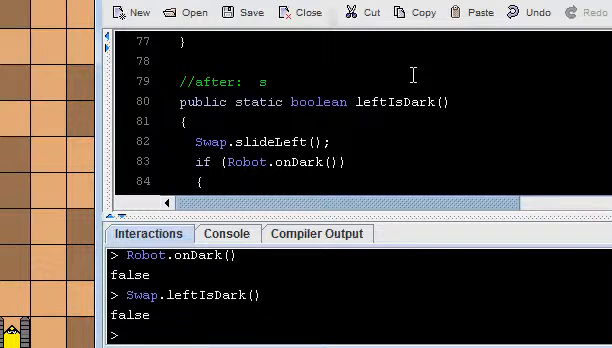
type("no side effect")
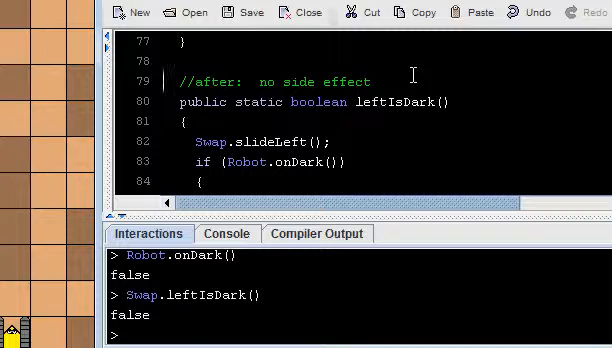
mouse_move(390, 84)
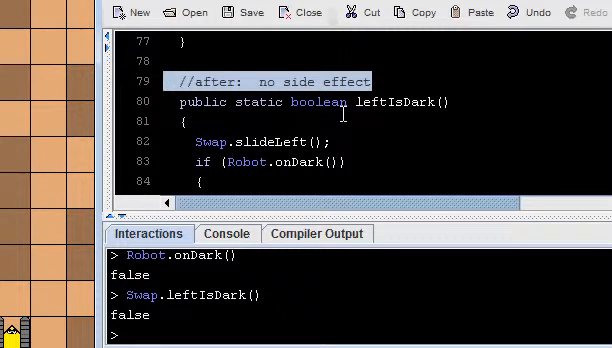
Step: Highlight the new comment and the leftIsDark body to review them, then clear the selection
double_click(318, 102)
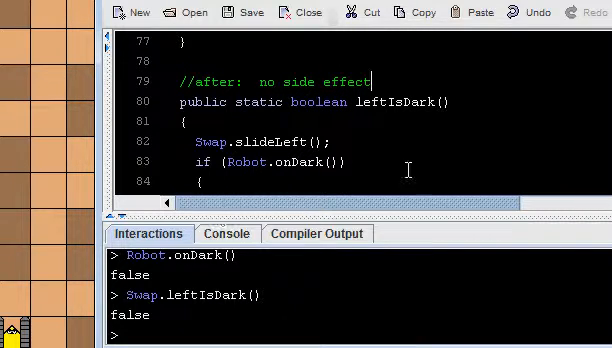
mouse_move(410, 232)
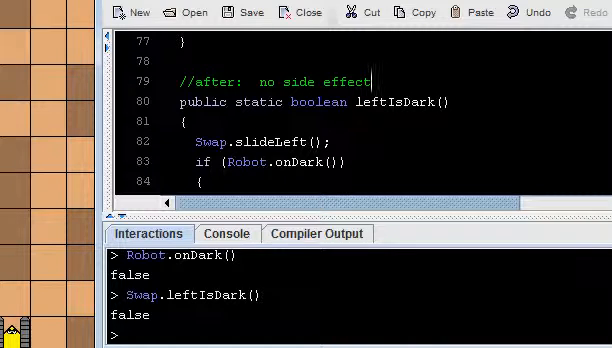
scroll("down", 3)
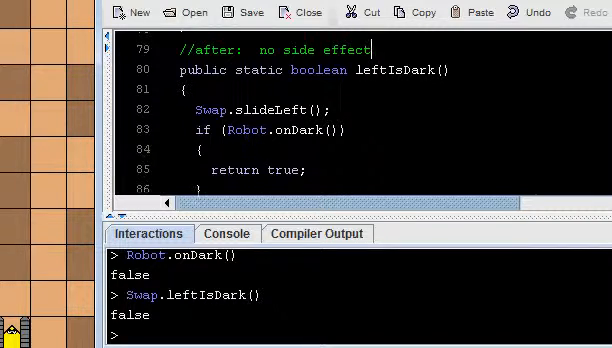
double_click(396, 70)
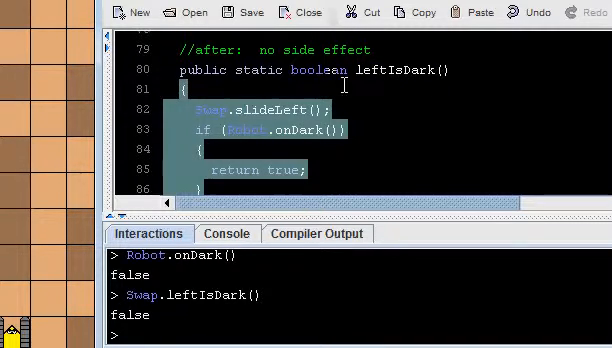
left_click(360, 136)
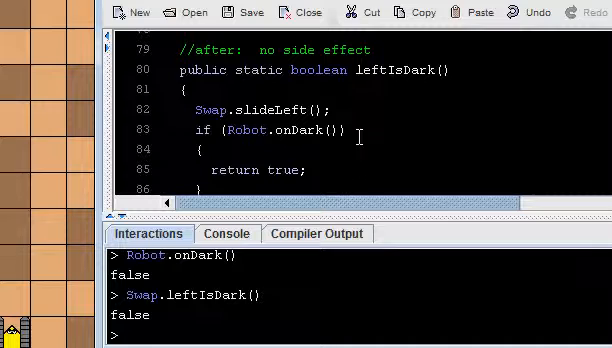